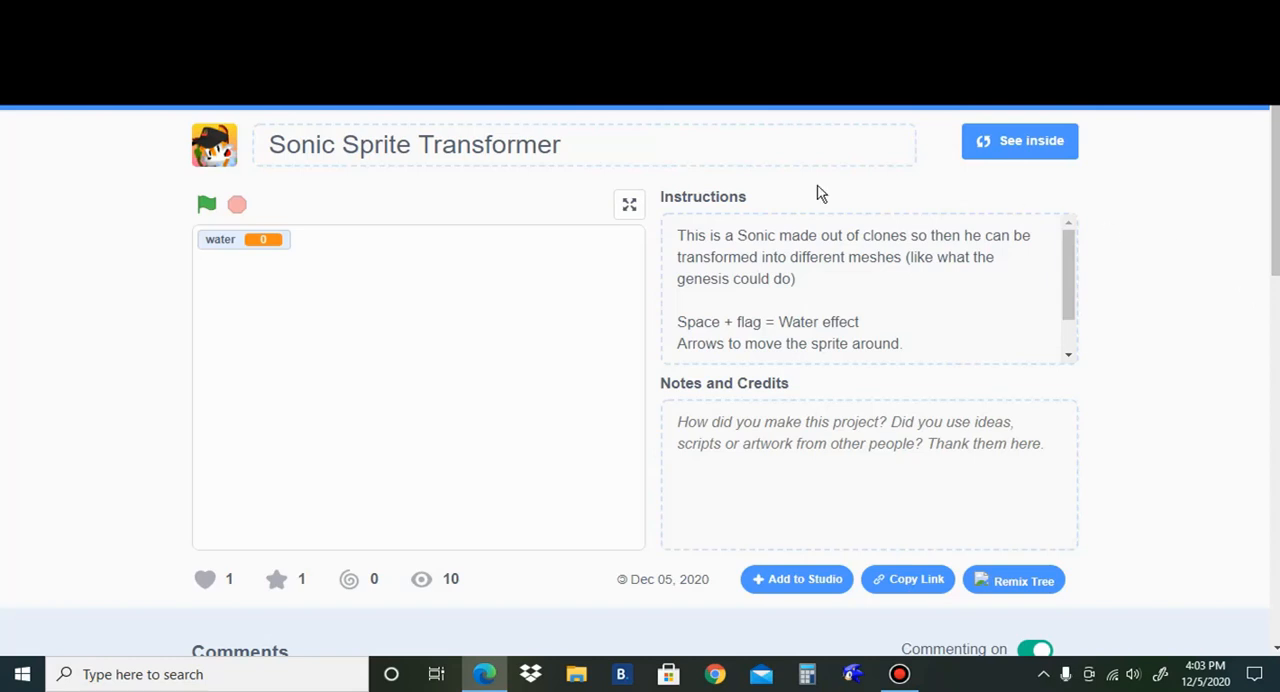
{"action": "mouse_move", "coordinate": [575, 184]}
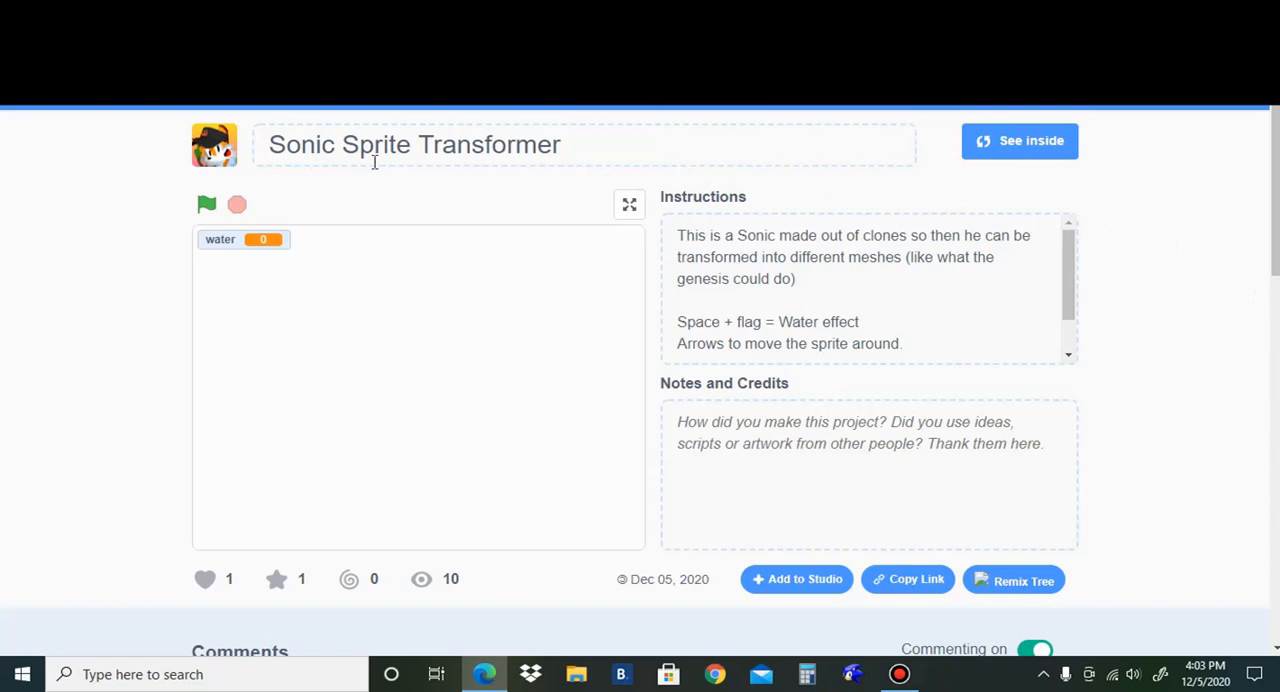
{"action": "mouse_move", "coordinate": [550, 185]}
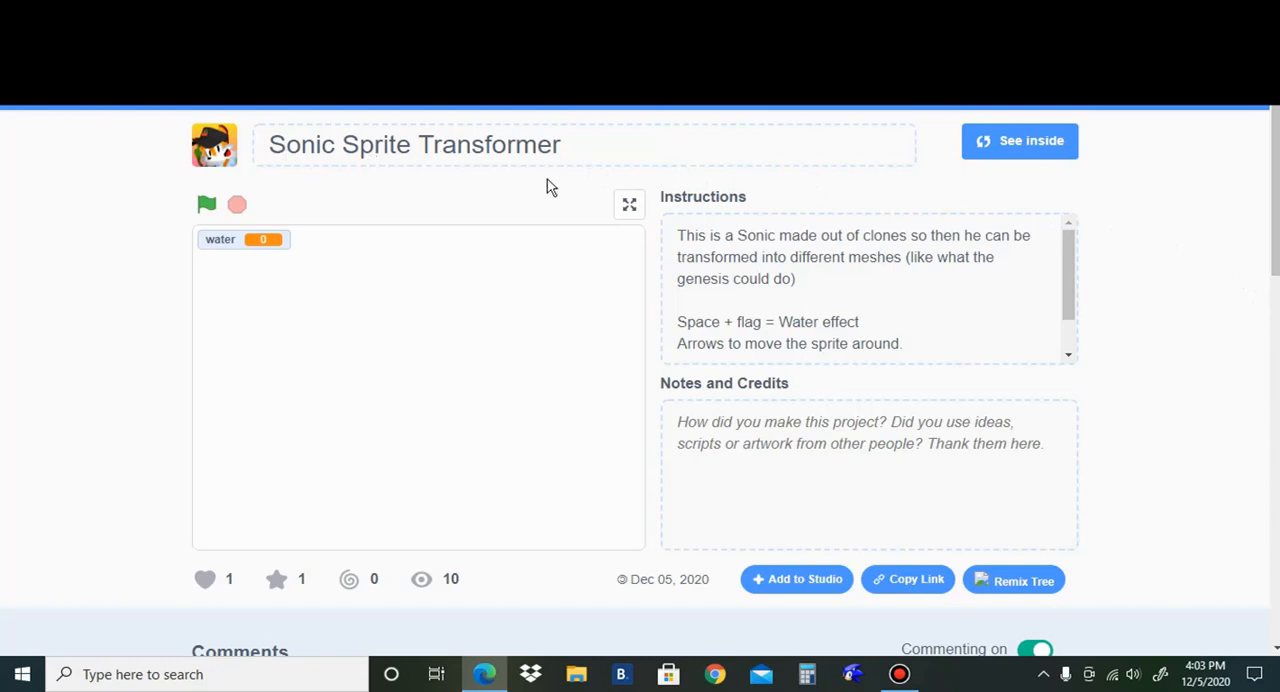
{"action": "mouse_move", "coordinate": [518, 193]}
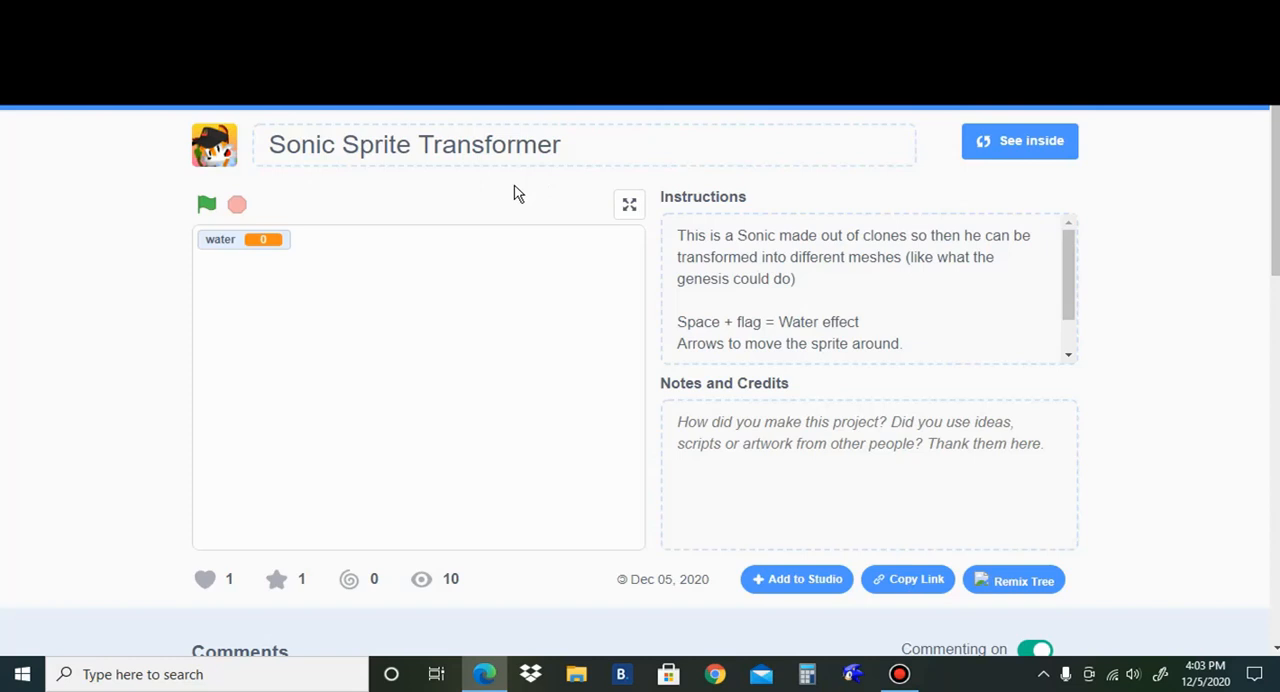
- Run the project to build pixel Sonic, then rerun it holding Space to turn on the water ripple
{"action": "left_click", "coordinate": [207, 204]}
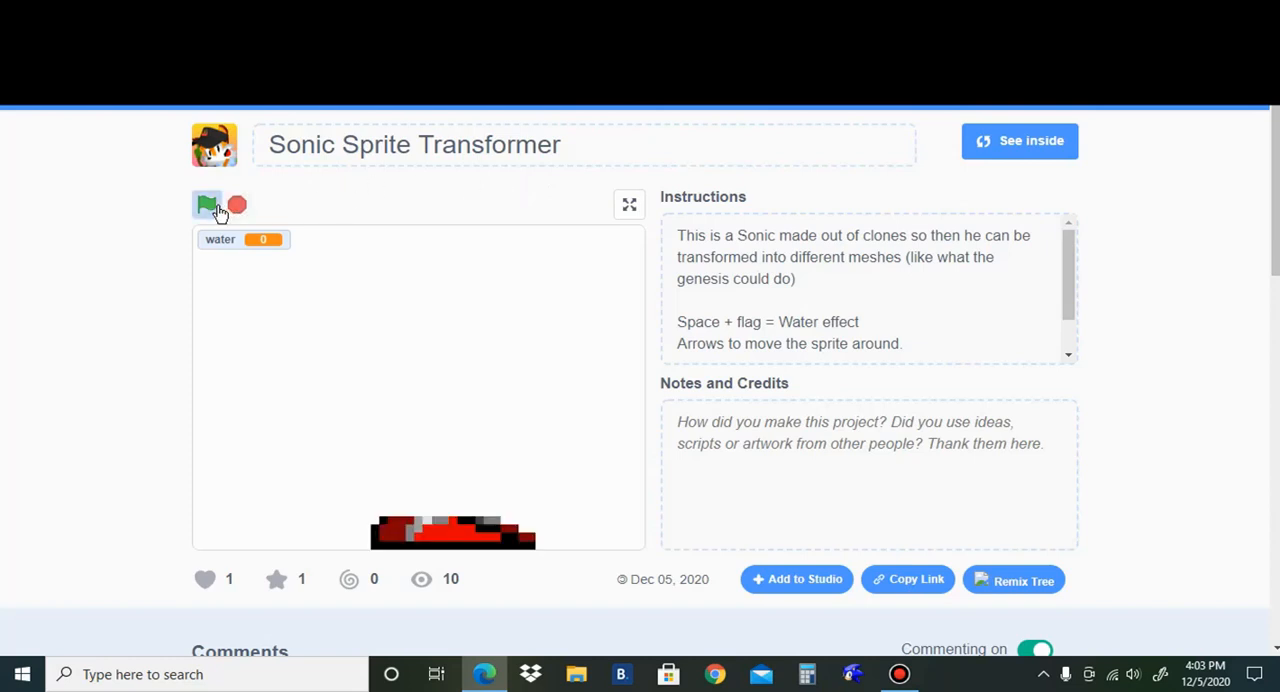
{"action": "left_click", "coordinate": [207, 204]}
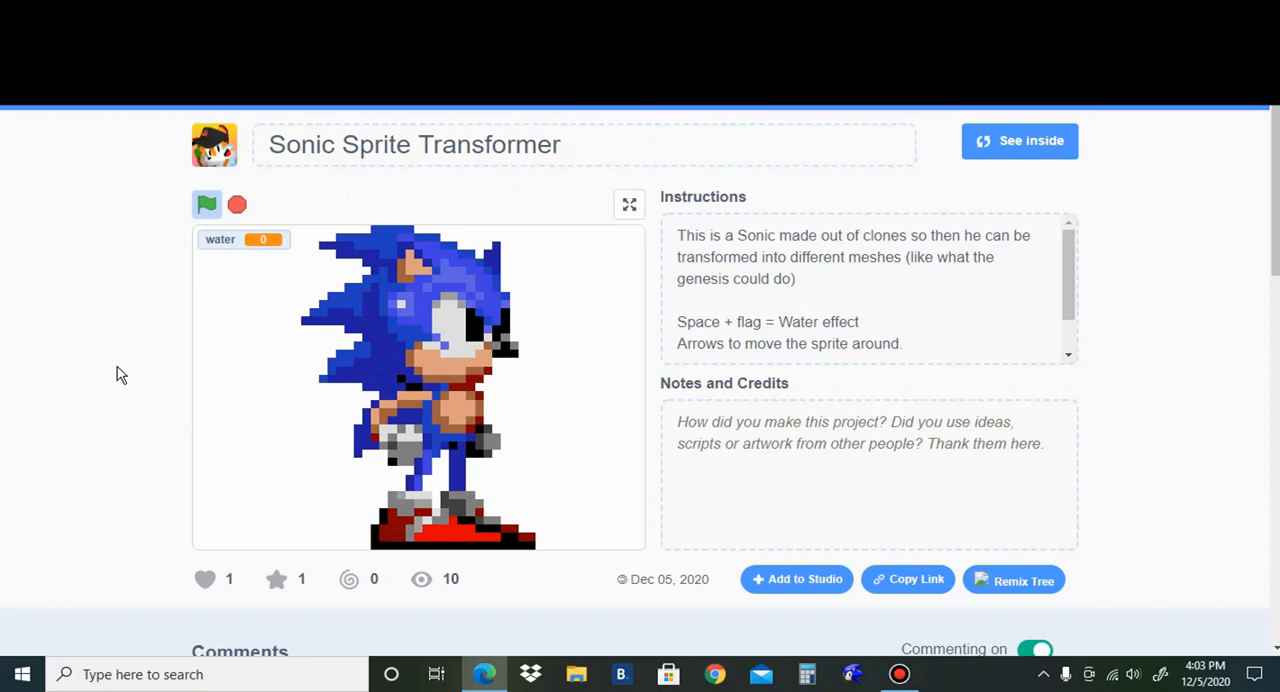
{"action": "mouse_move", "coordinate": [124, 324]}
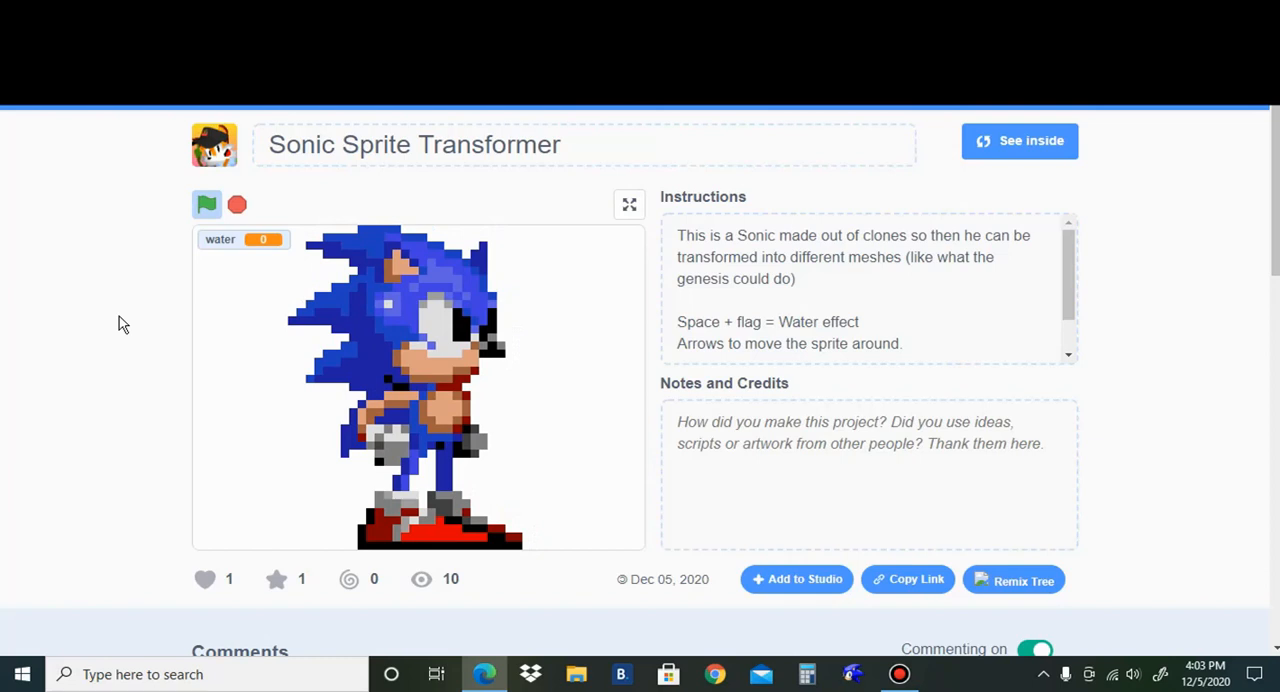
{"action": "mouse_move", "coordinate": [178, 193]}
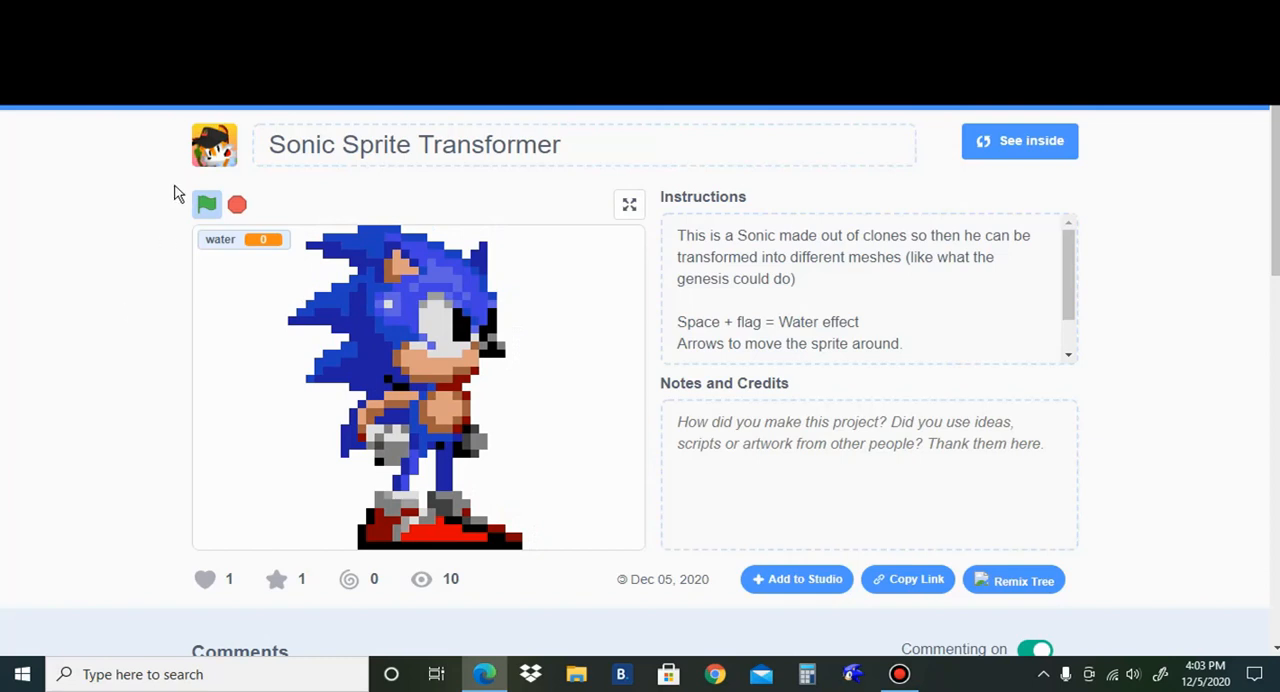
{"action": "left_click", "coordinate": [207, 204]}
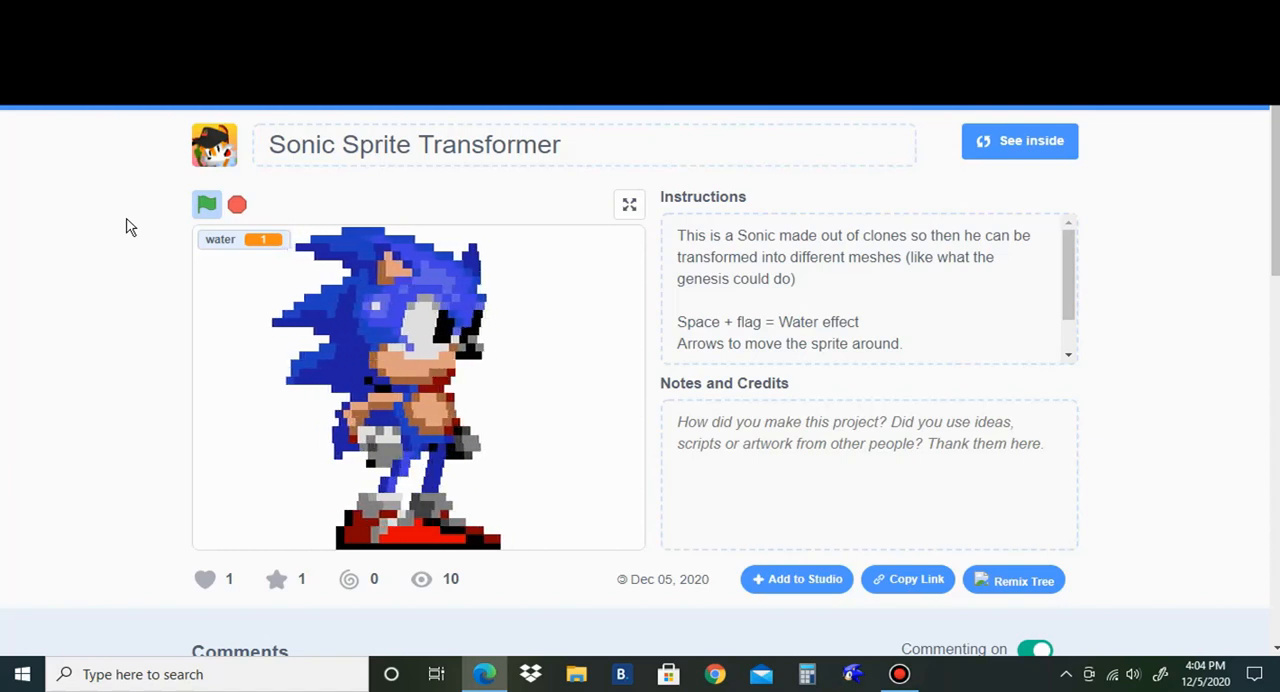
- Rerun the Sonic project with the water effect off, then view its scripts via See inside
{"action": "left_click", "coordinate": [206, 204]}
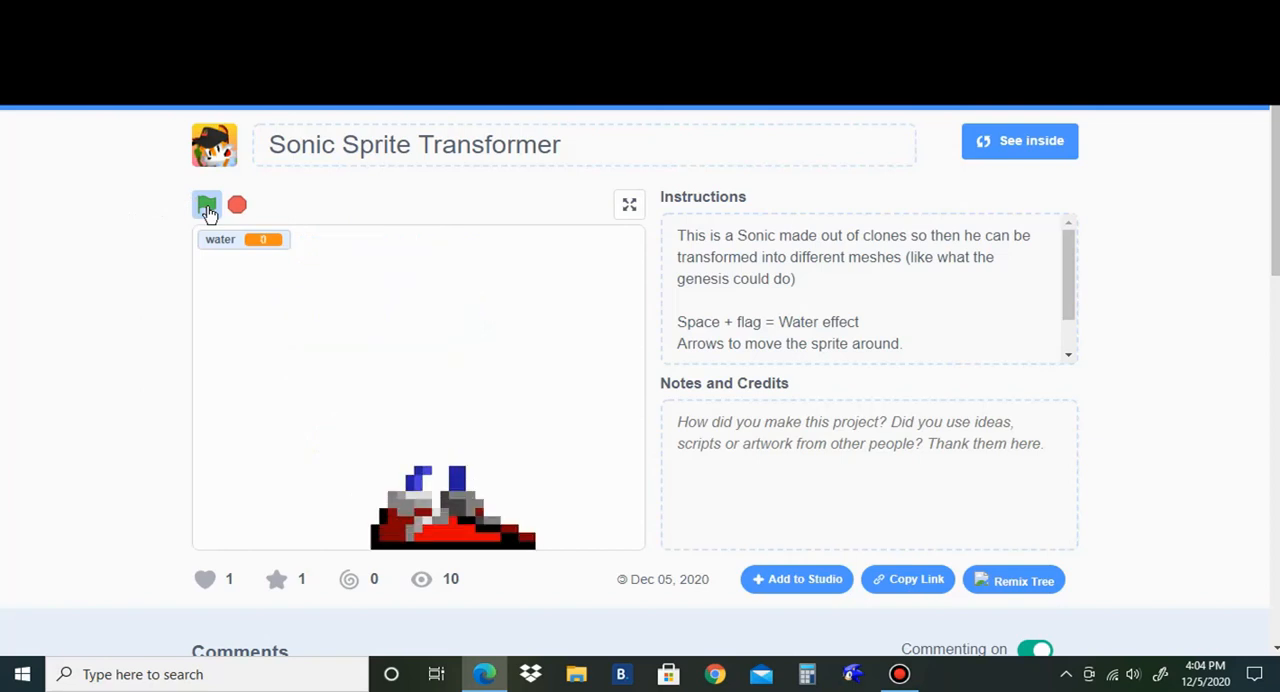
{"action": "left_click", "coordinate": [207, 204]}
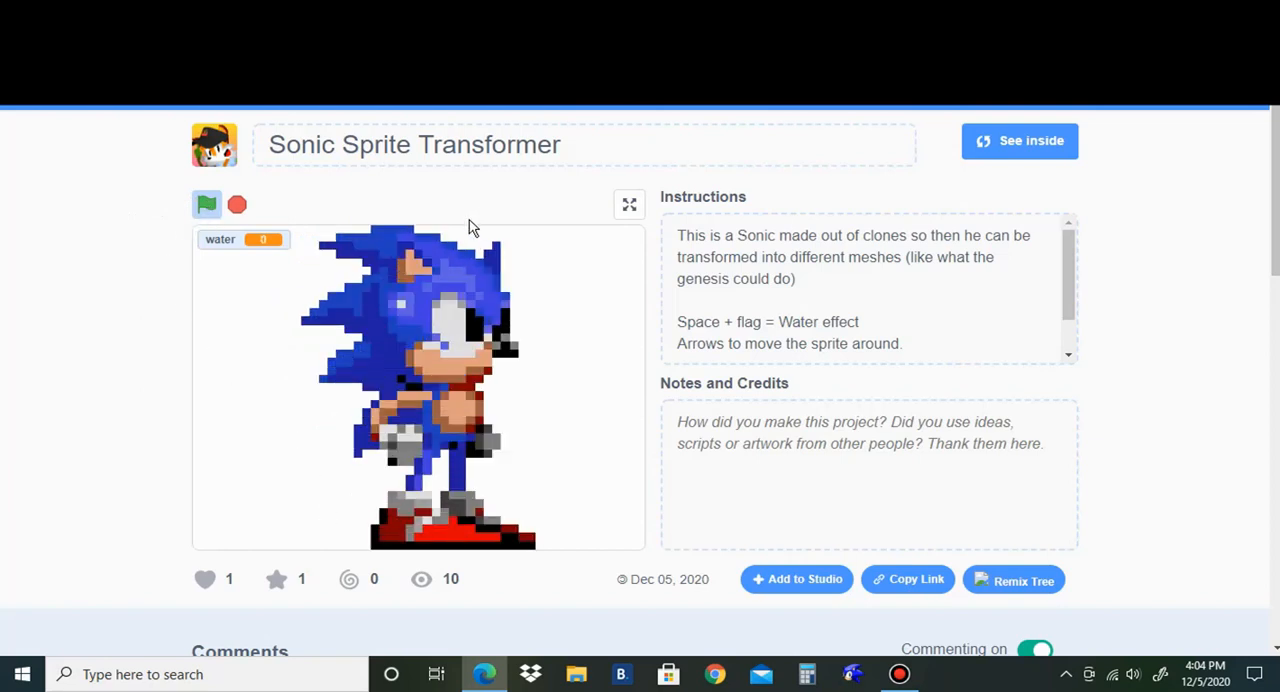
{"action": "mouse_move", "coordinate": [320, 337]}
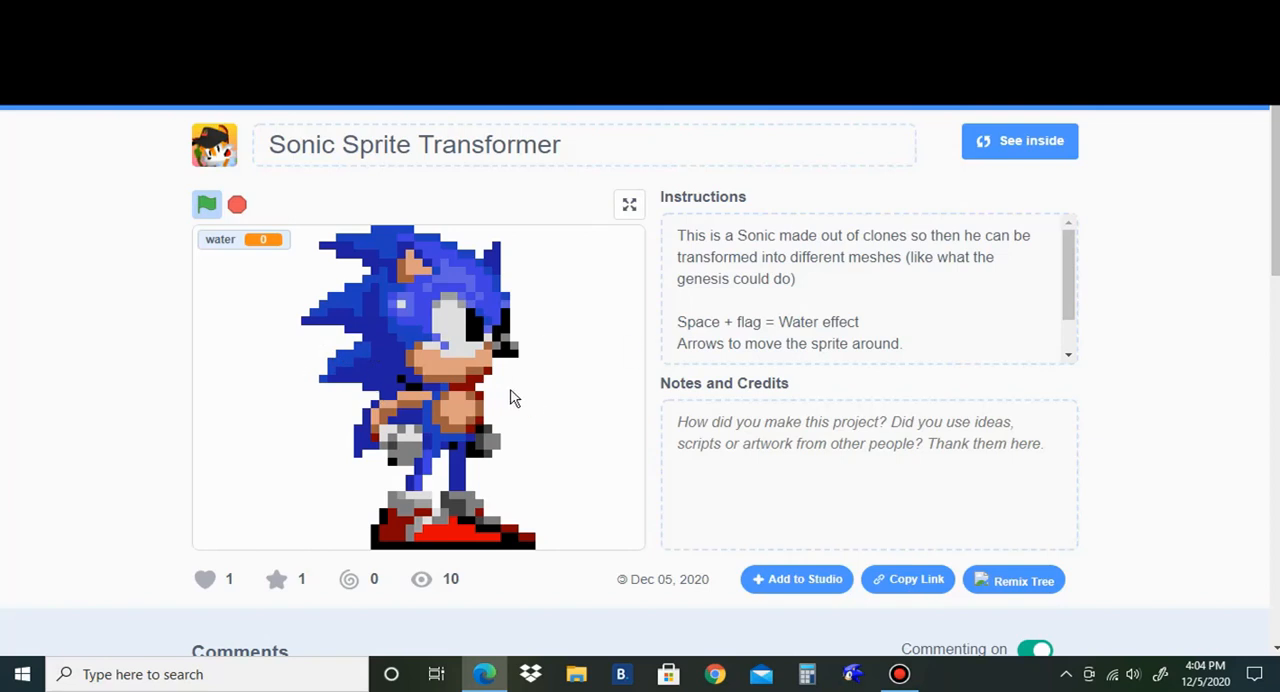
{"action": "mouse_move", "coordinate": [890, 210]}
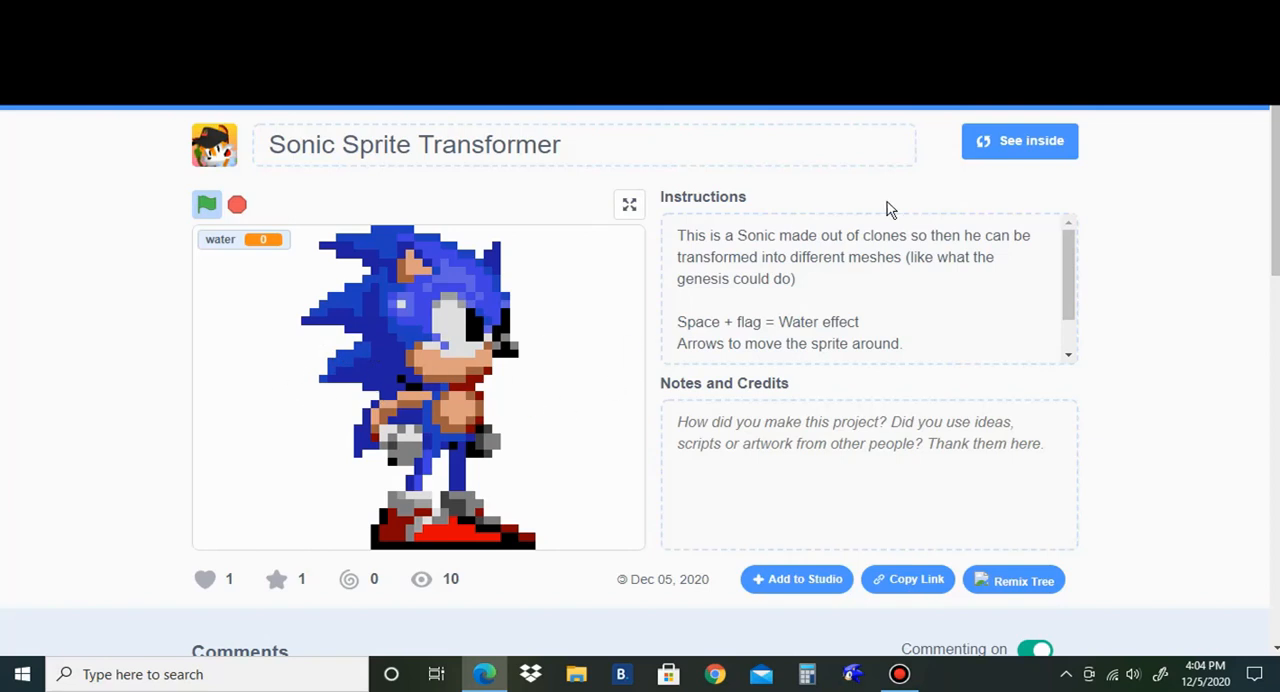
{"action": "mouse_move", "coordinate": [985, 182]}
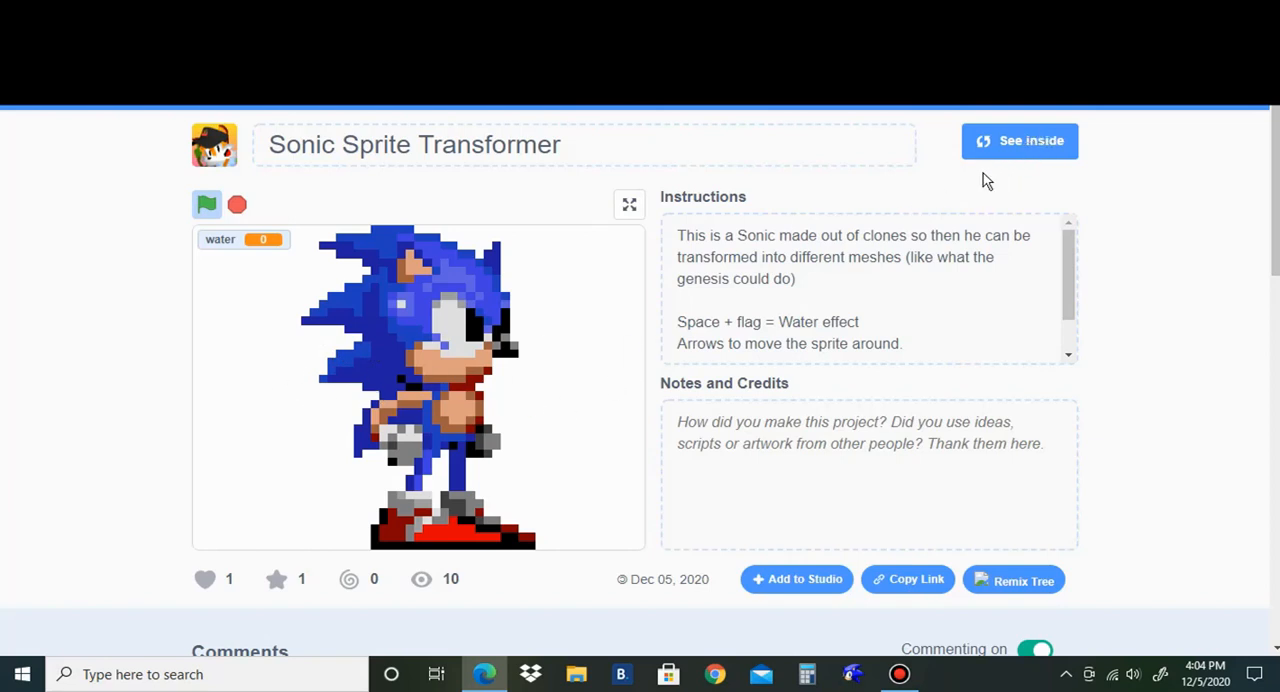
{"action": "left_click", "coordinate": [1019, 140]}
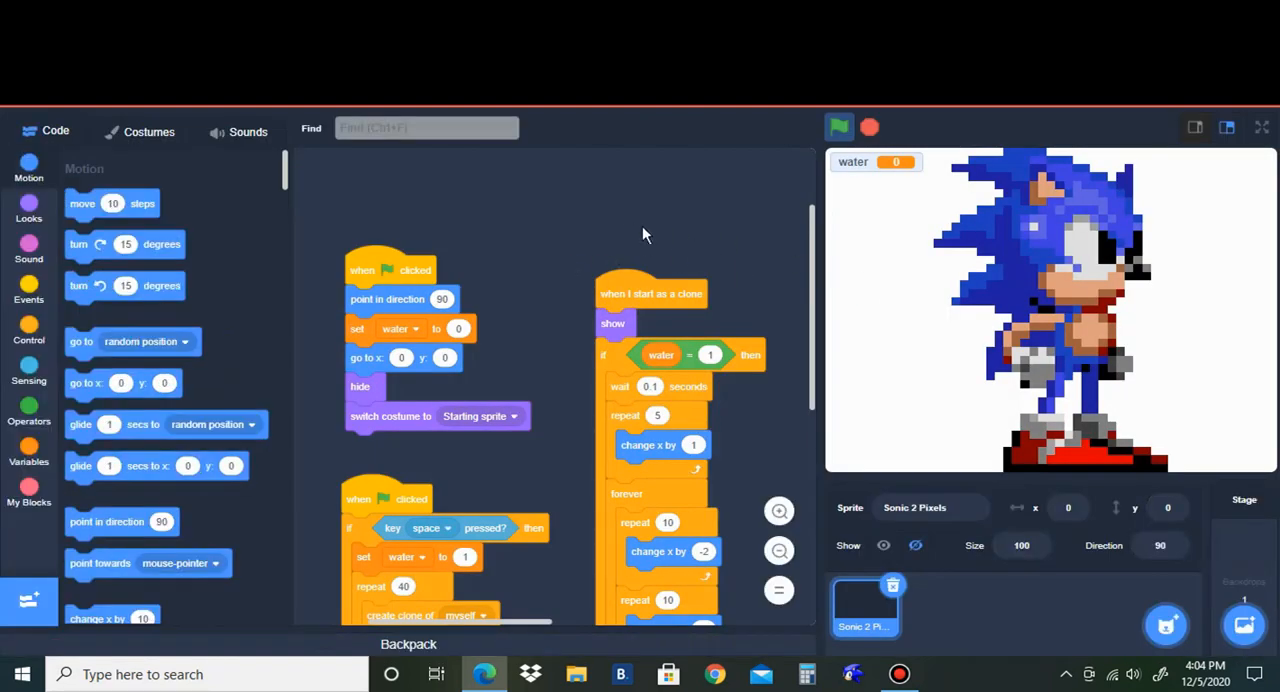
{"action": "mouse_move", "coordinate": [295, 198]}
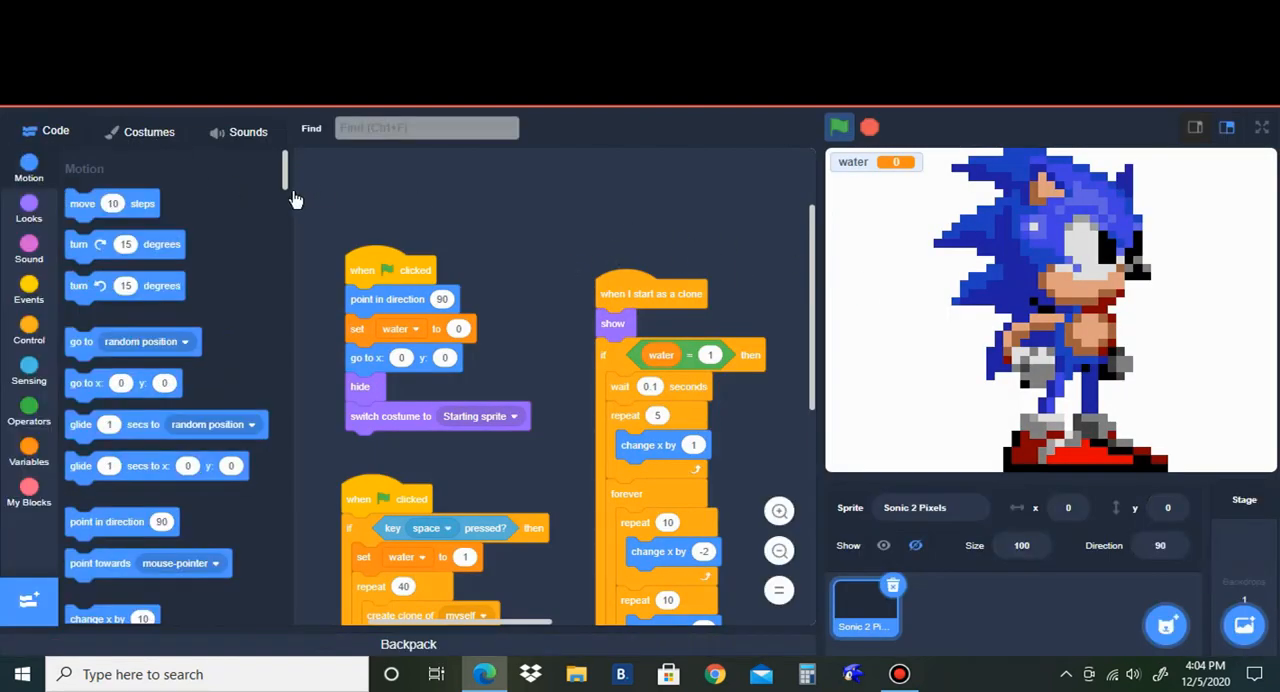
- Browse the Sonic 2 Pixels costumes, each a strip of pixel rows, scrolling down the list
{"action": "left_click", "coordinate": [148, 131]}
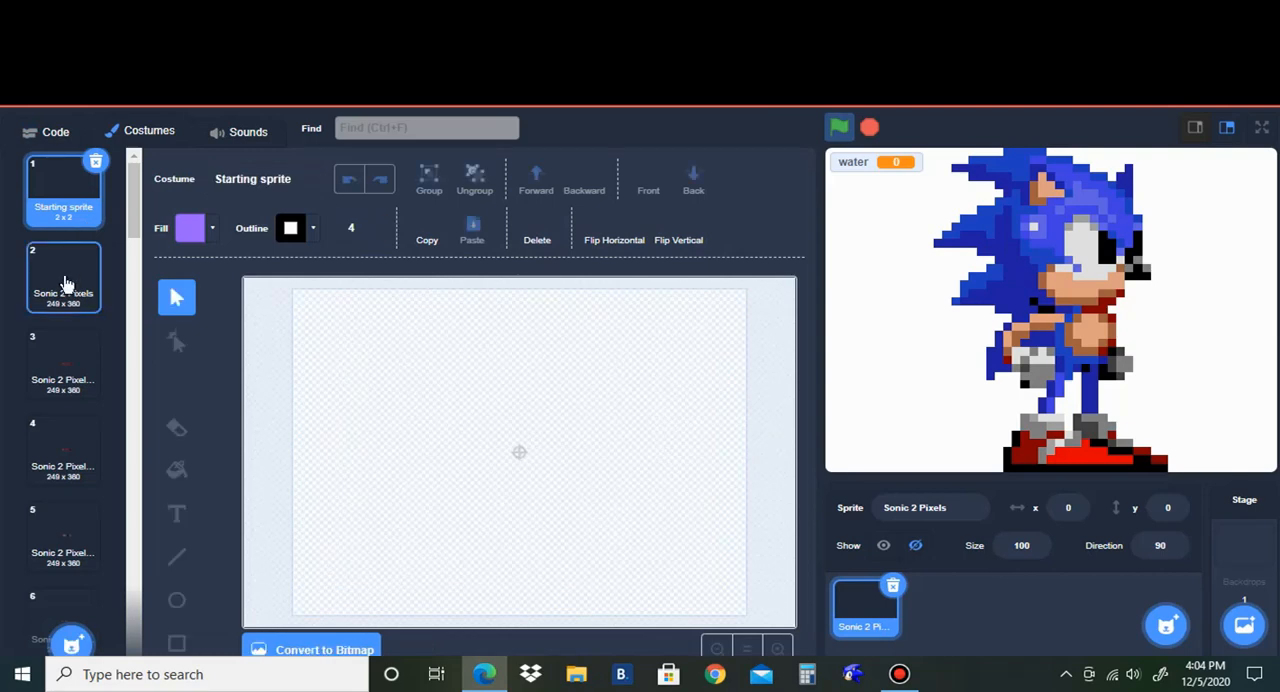
{"action": "left_click", "coordinate": [63, 190]}
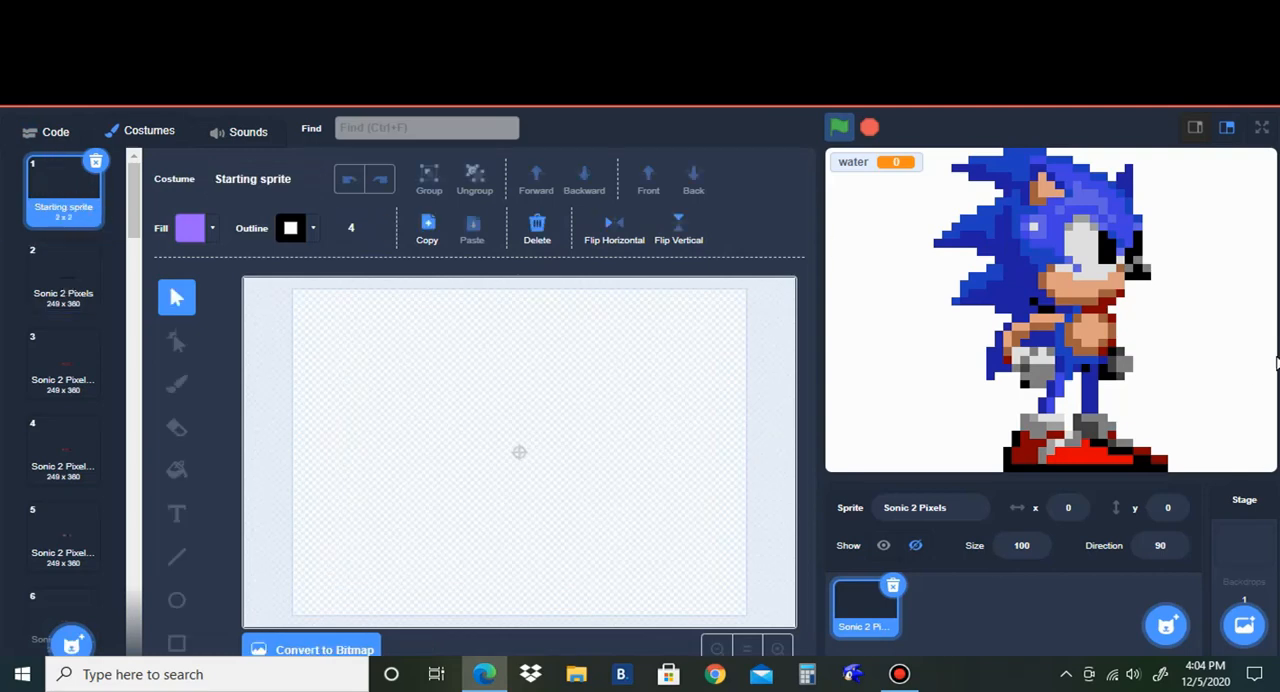
{"action": "left_click", "coordinate": [63, 275]}
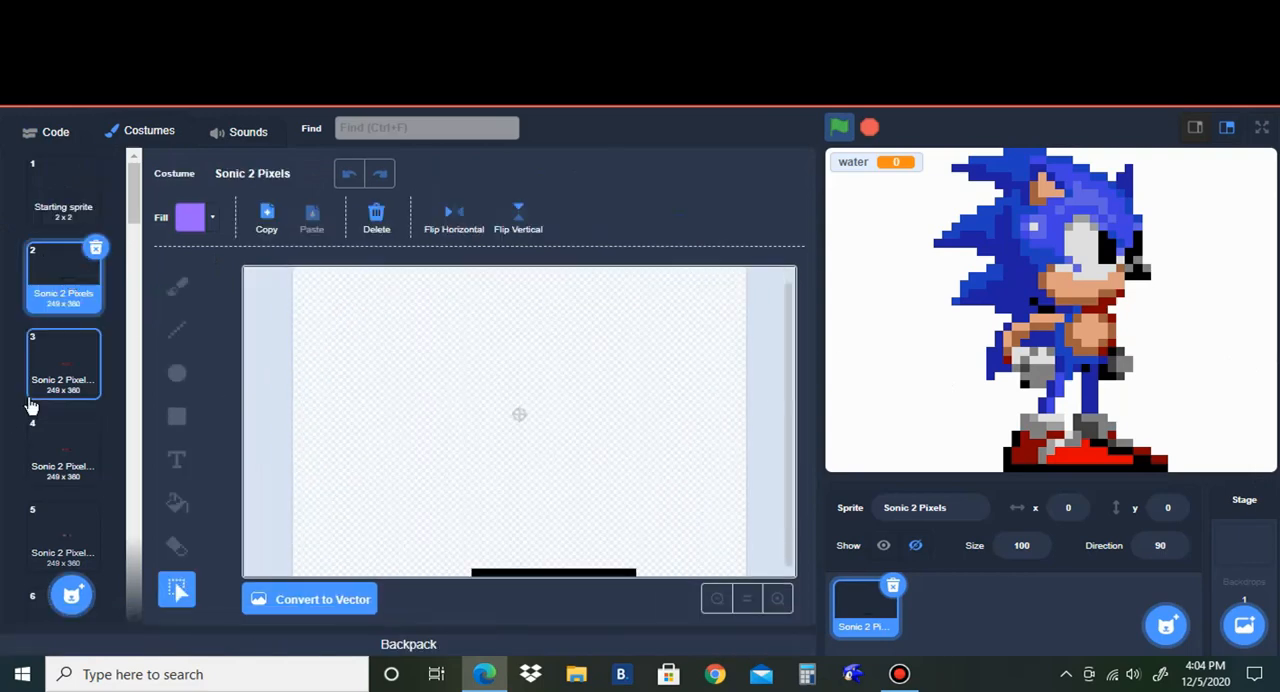
{"action": "left_click", "coordinate": [63, 515]}
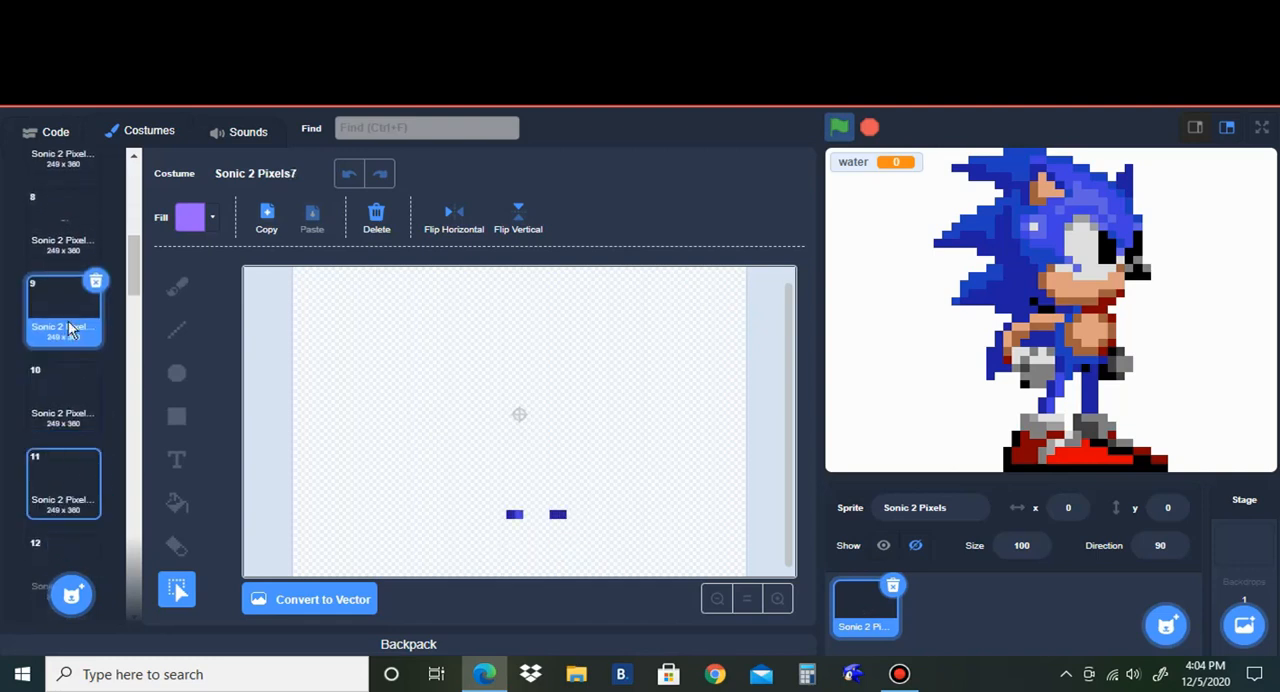
{"action": "scroll", "scroll_direction": "down", "scroll_amount": 3}
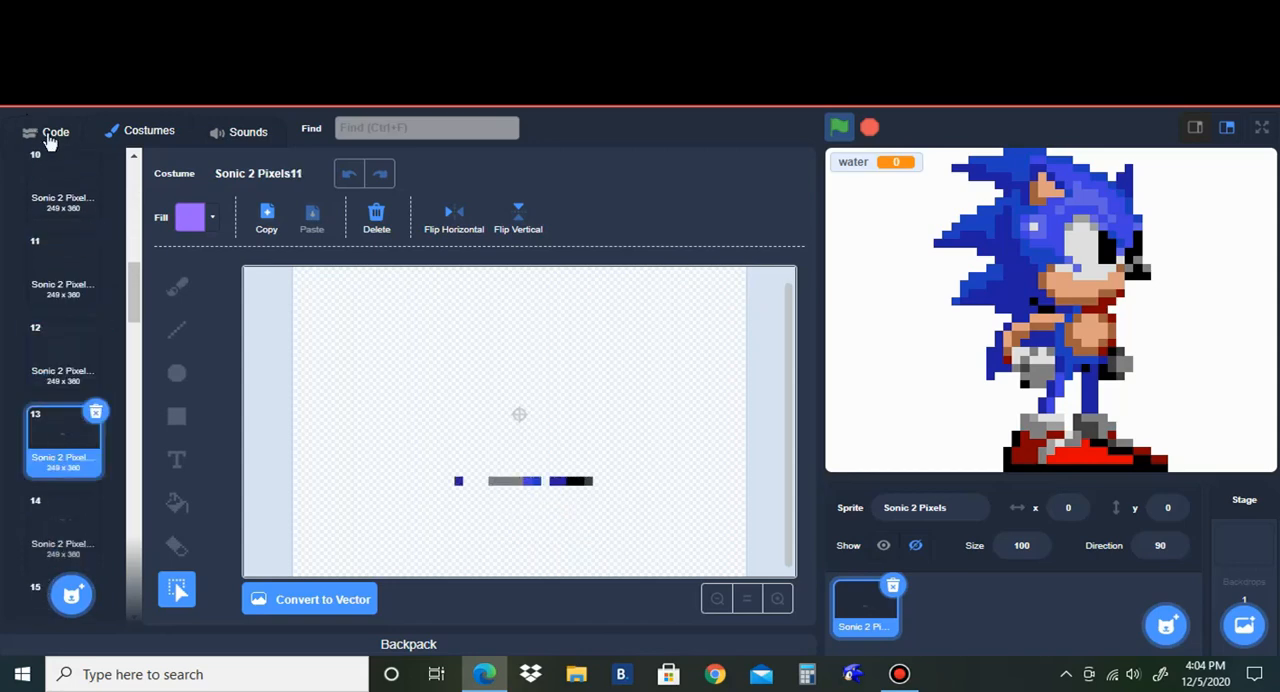
- Back in the Code tab, rerun the project repeatedly to replay Sonic's clone rebuild with water at 1
{"action": "left_click", "coordinate": [55, 131]}
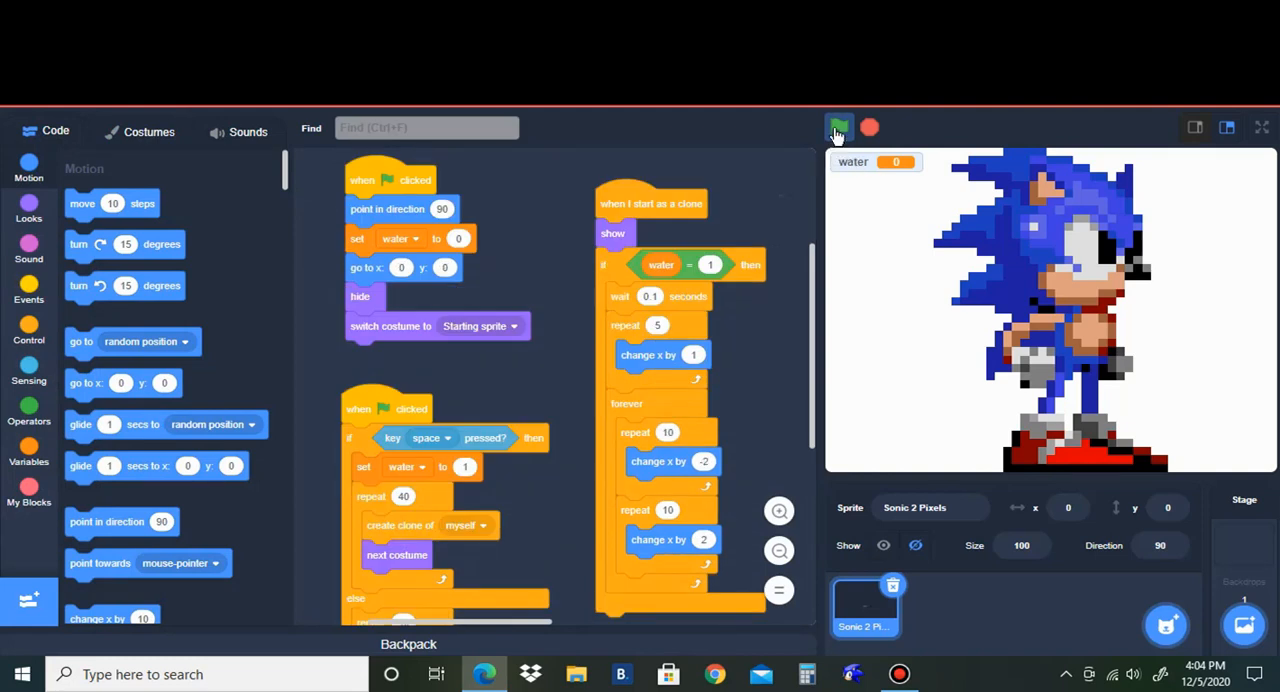
{"action": "left_click", "coordinate": [839, 127]}
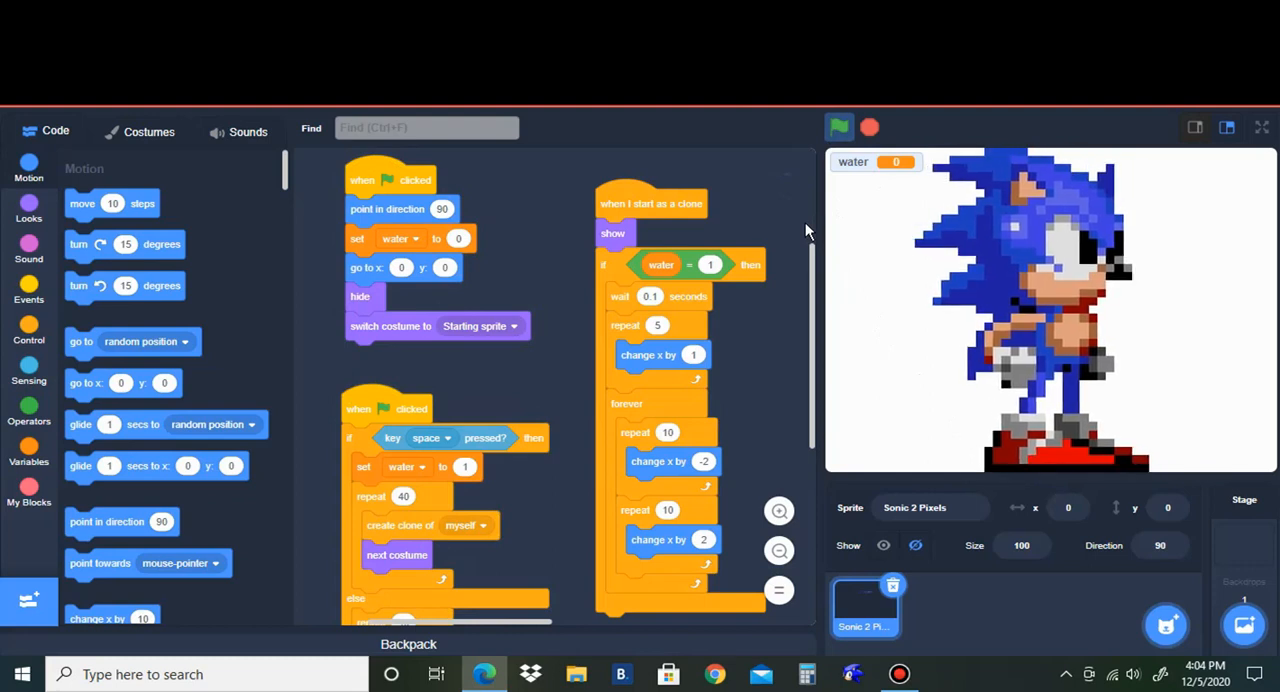
{"action": "mouse_move", "coordinate": [838, 126]}
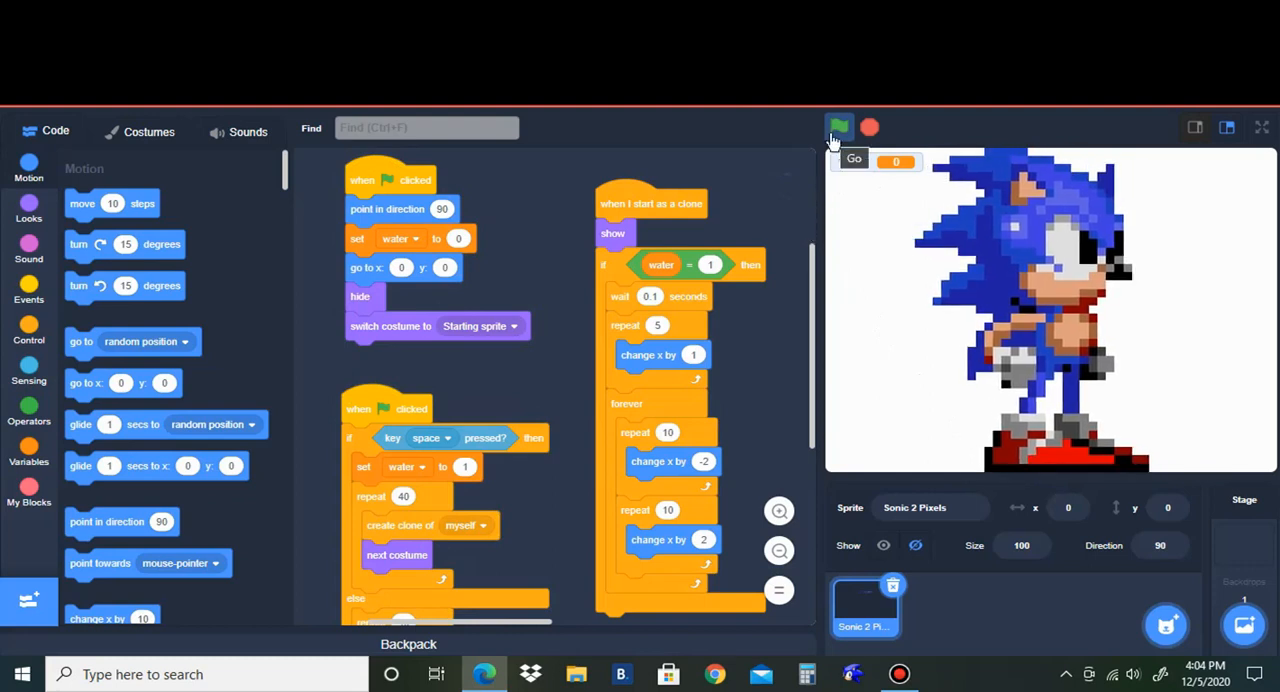
{"action": "left_click", "coordinate": [838, 127]}
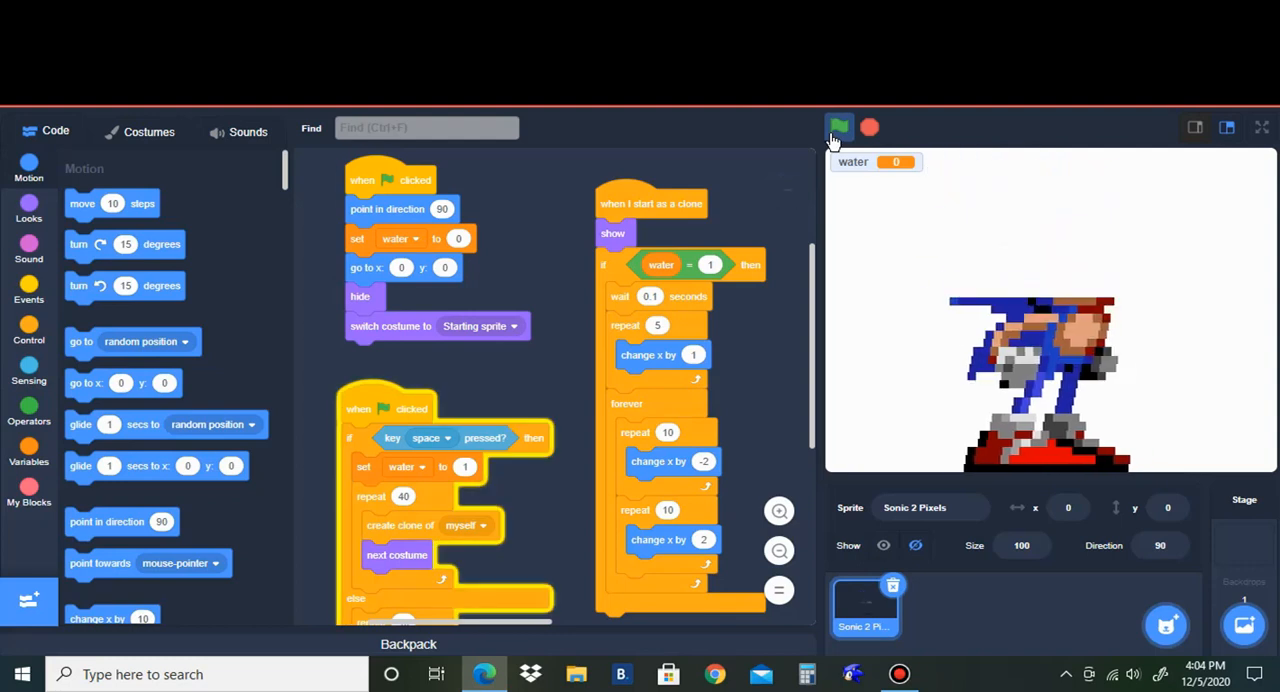
{"action": "left_click", "coordinate": [838, 127]}
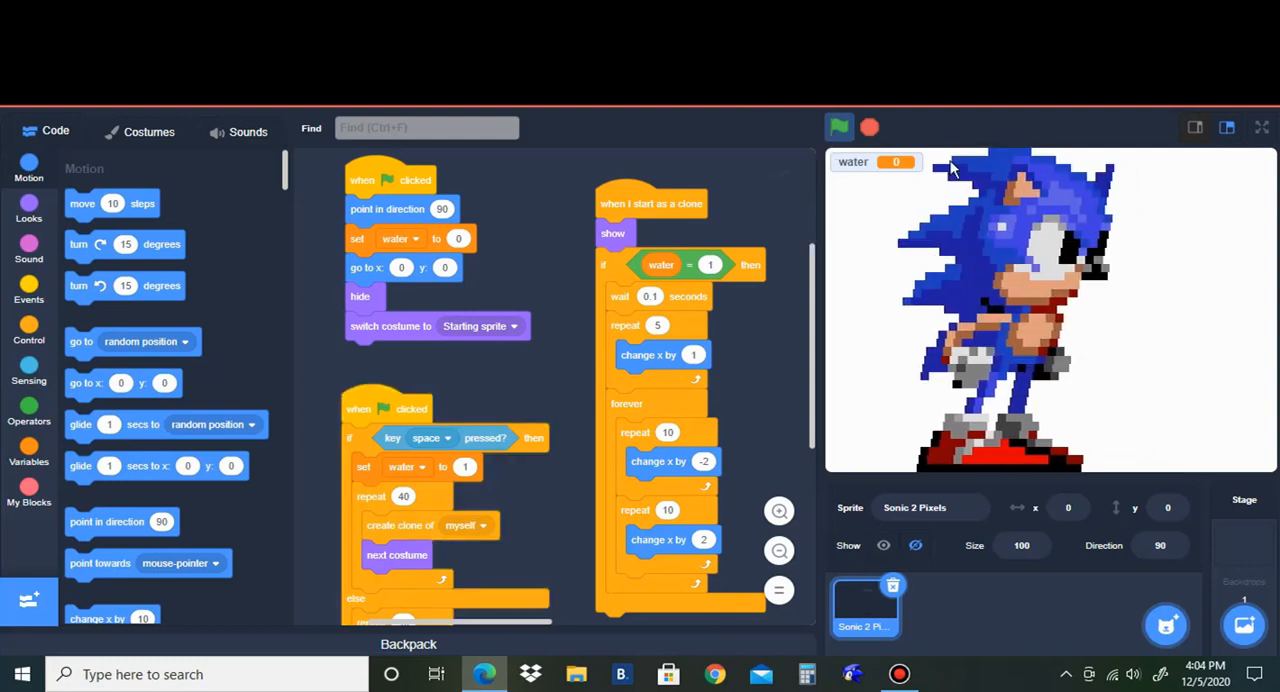
{"action": "left_click", "coordinate": [838, 127]}
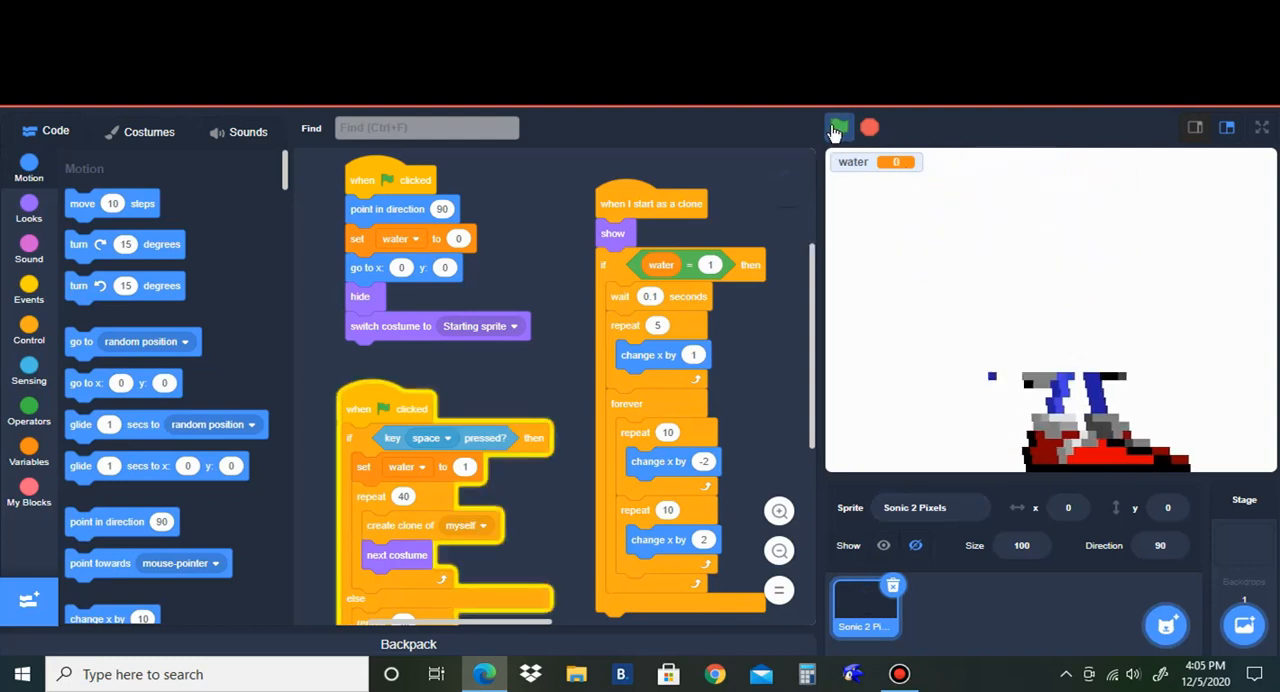
{"action": "left_click", "coordinate": [838, 127]}
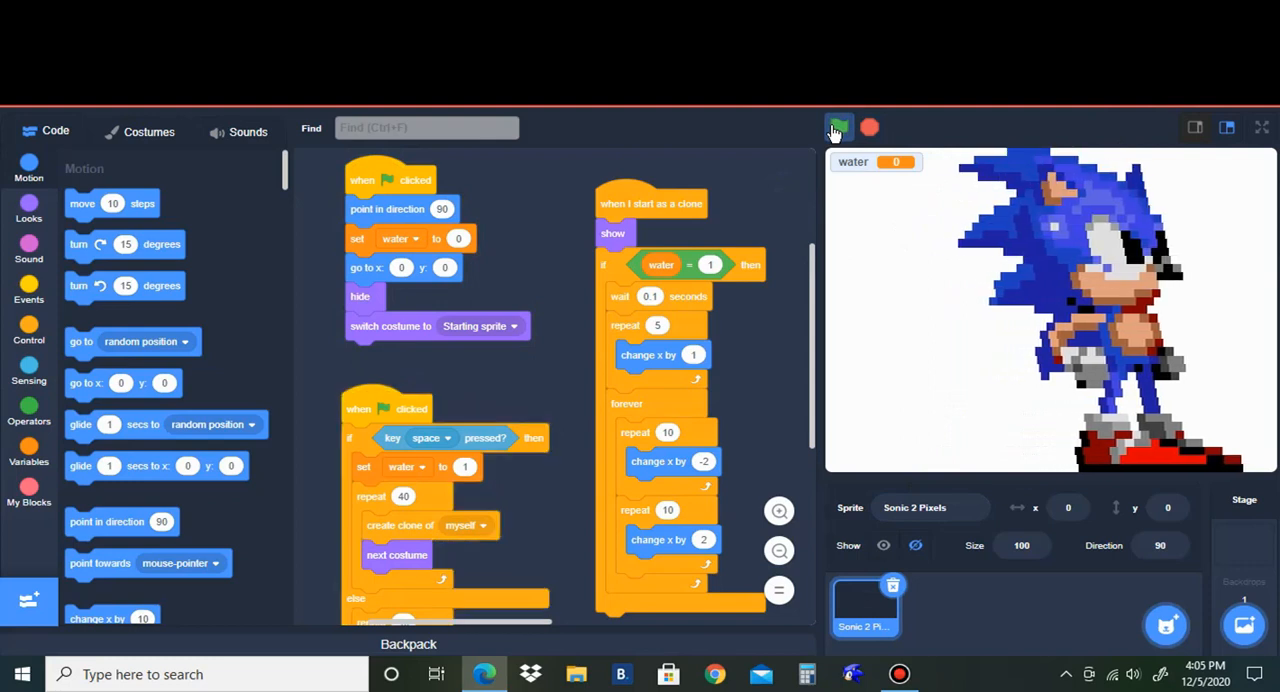
{"action": "left_click", "coordinate": [839, 127]}
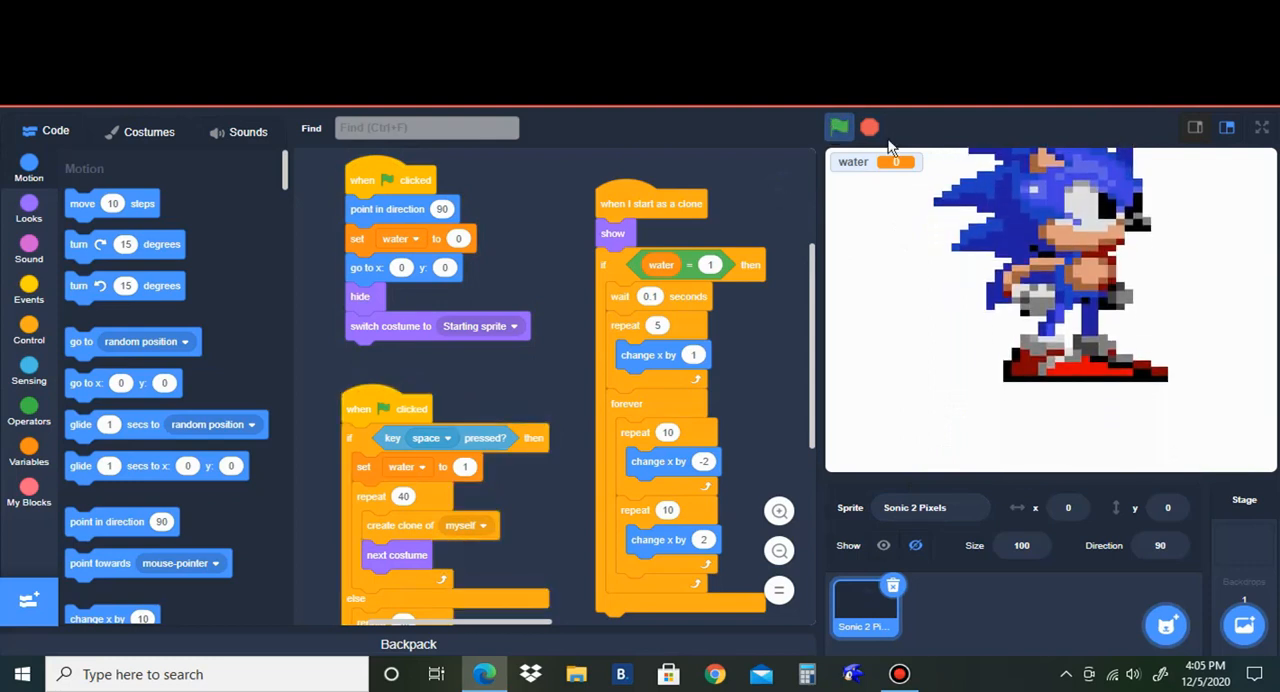
{"action": "left_click", "coordinate": [839, 127]}
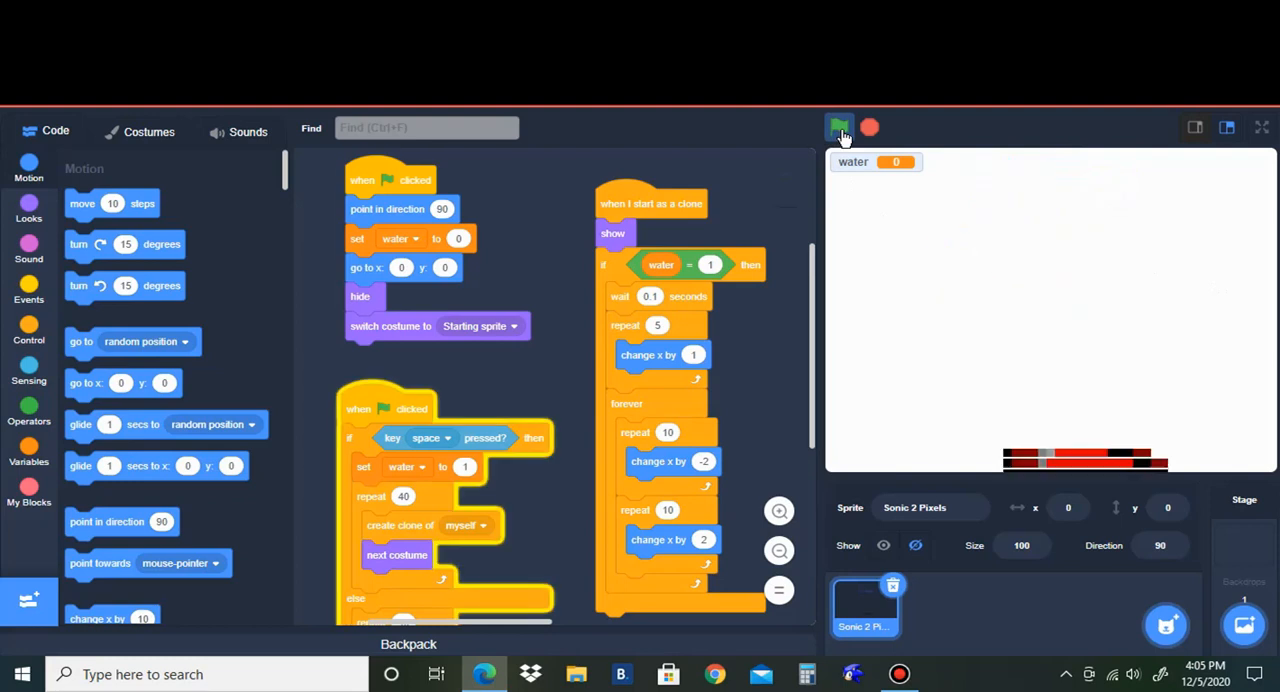
{"action": "left_click", "coordinate": [839, 127]}
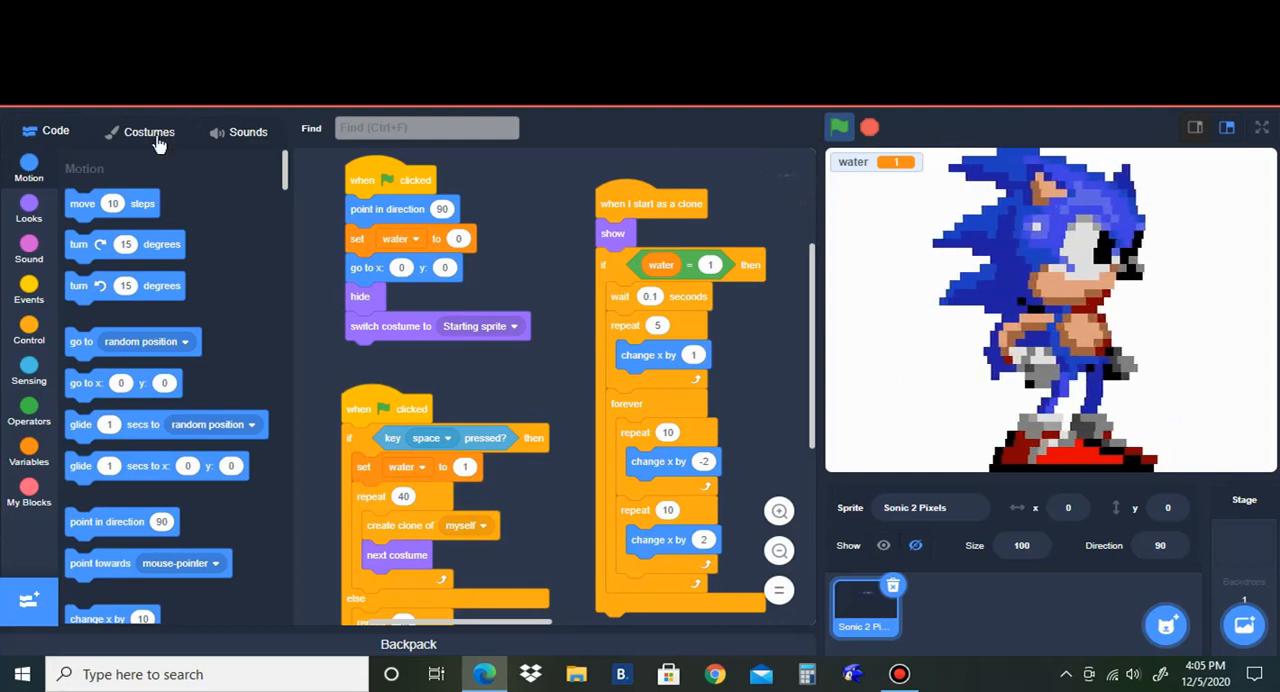
{"action": "left_click", "coordinate": [149, 131]}
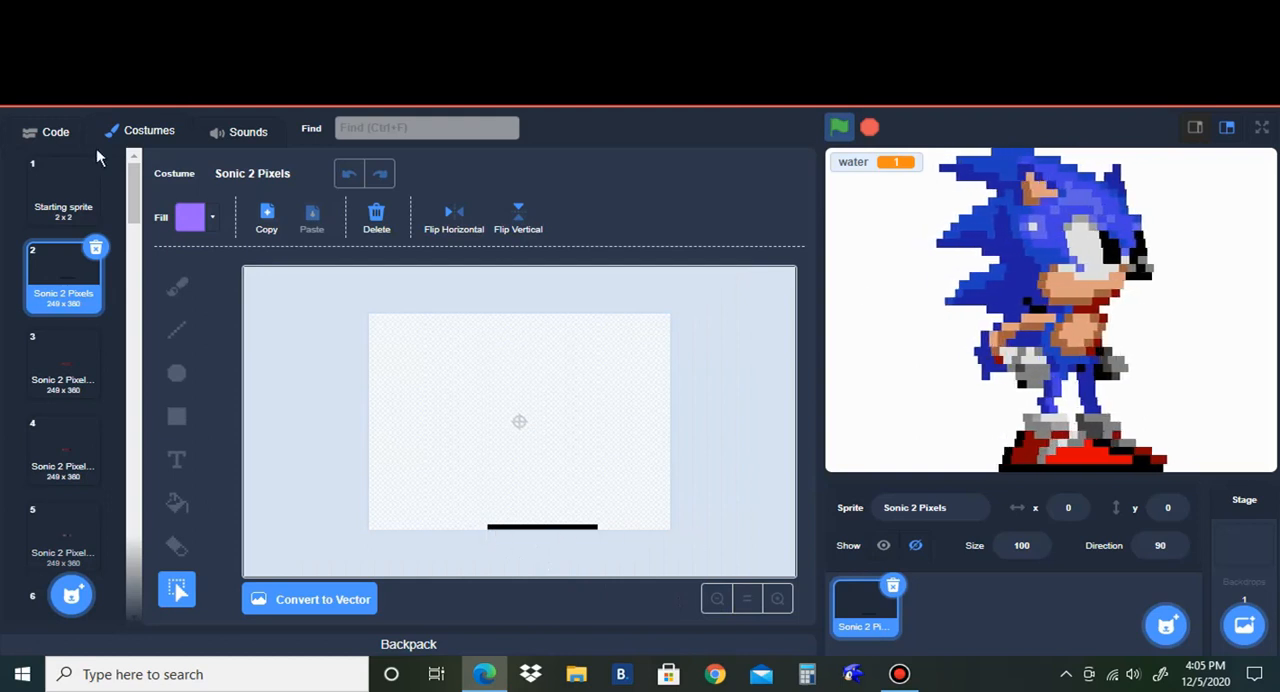
{"action": "left_click", "coordinate": [55, 131]}
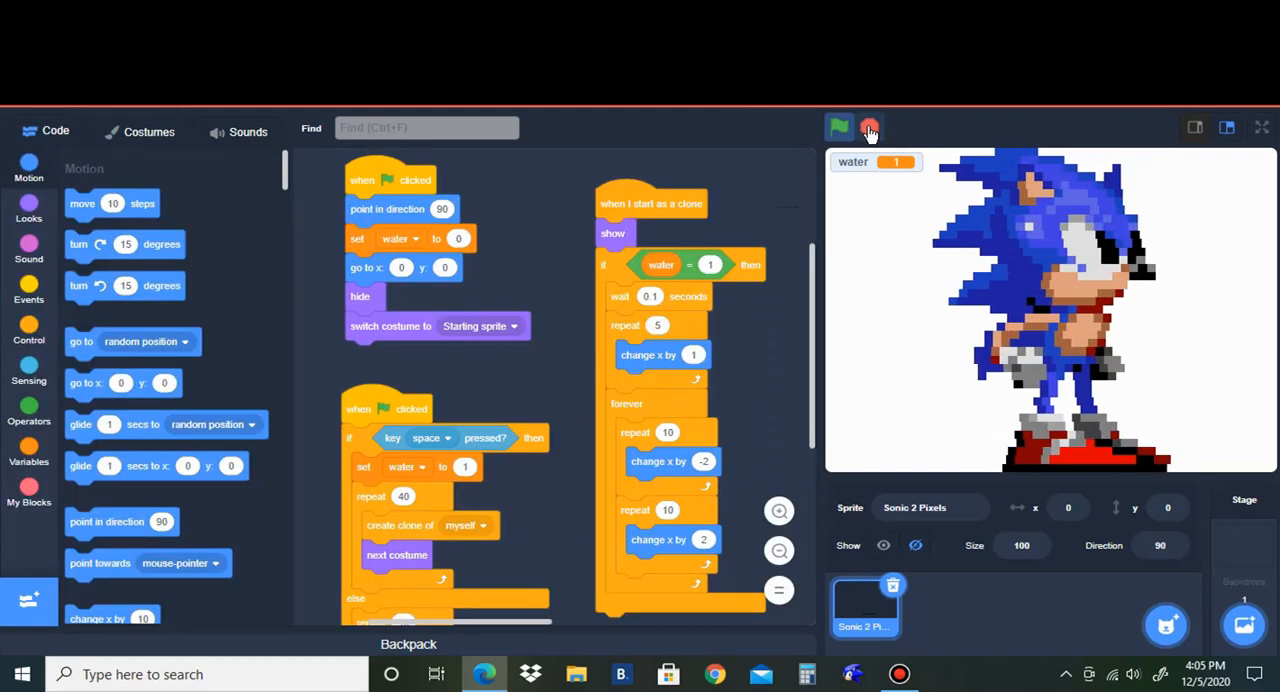
- Stop the project, then start a fresh run from the Sonic Sprite Transformer project page
{"action": "left_click", "coordinate": [838, 127]}
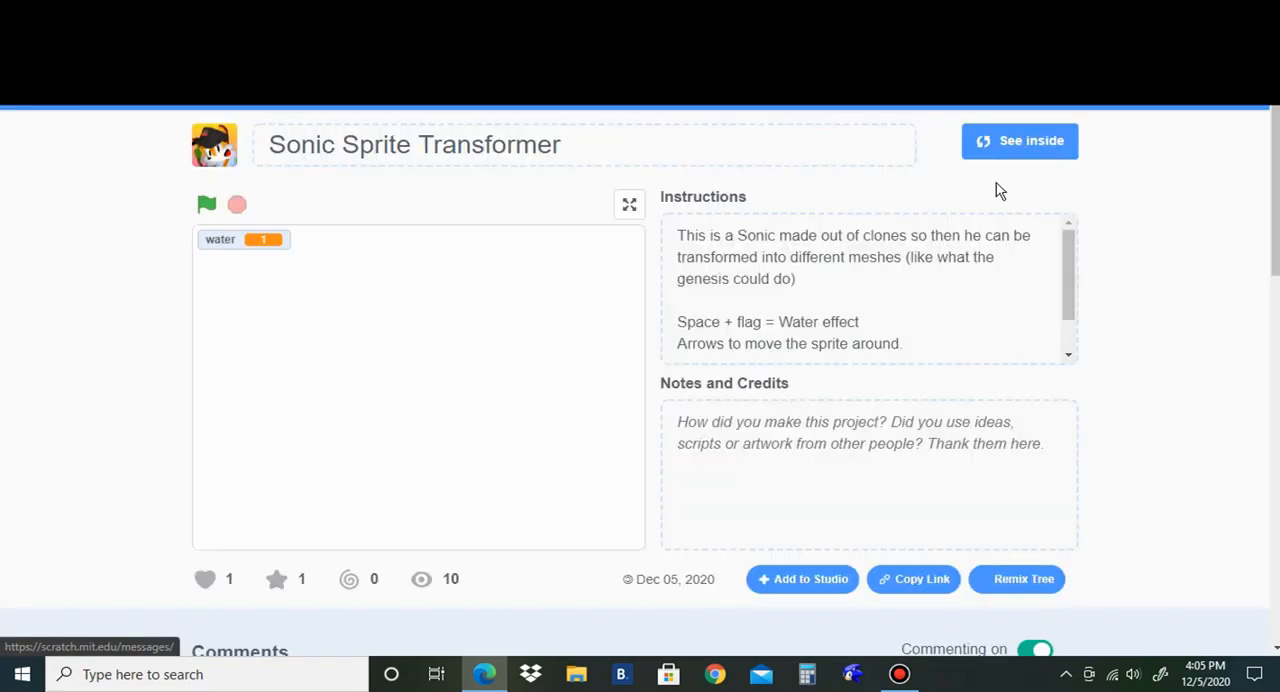
{"action": "left_click", "coordinate": [206, 204]}
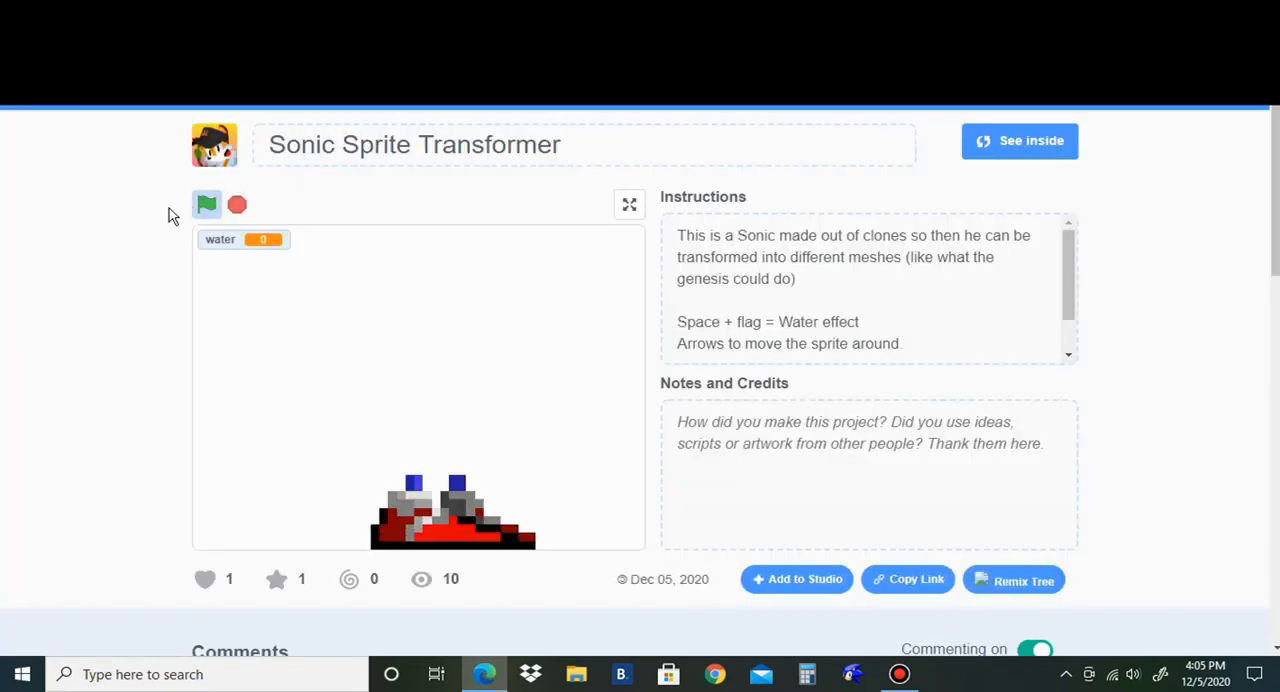